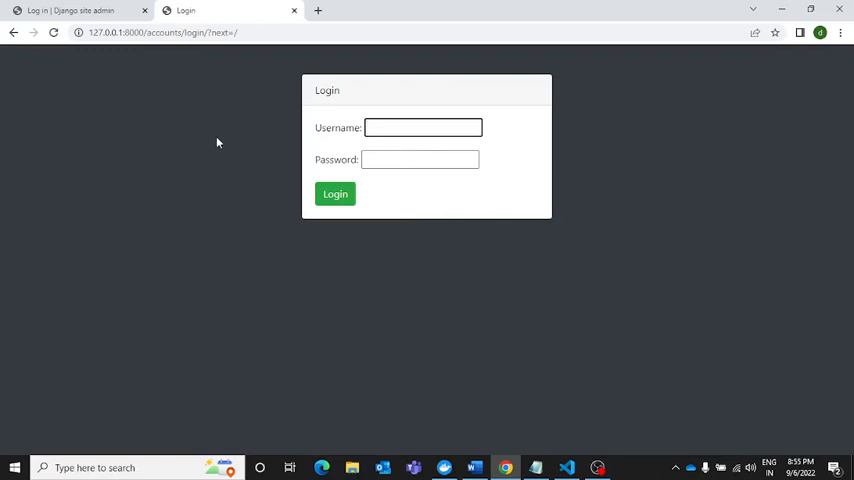
mouse_move(214, 140)
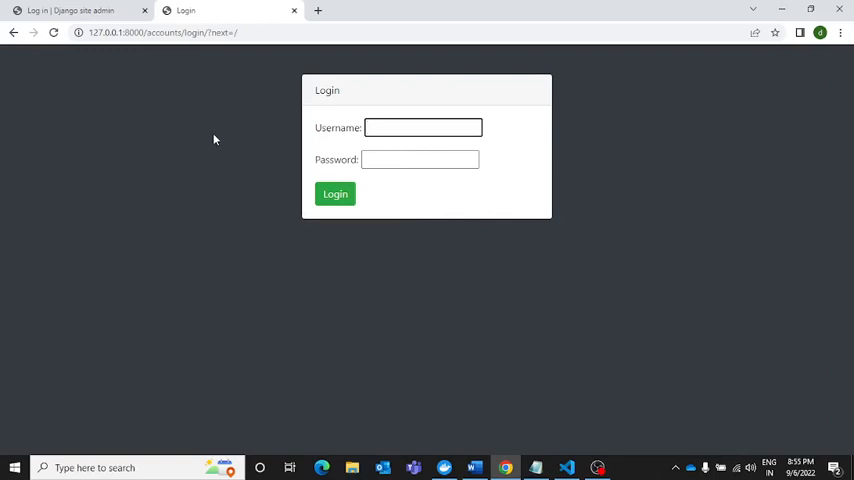
mouse_move(491, 100)
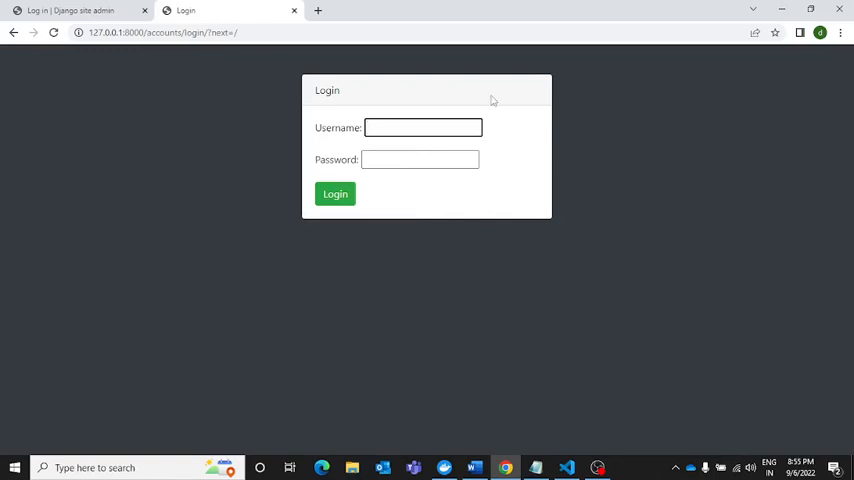
Log in to CollegeERP as user g and scroll the welcome page
click(422, 127)
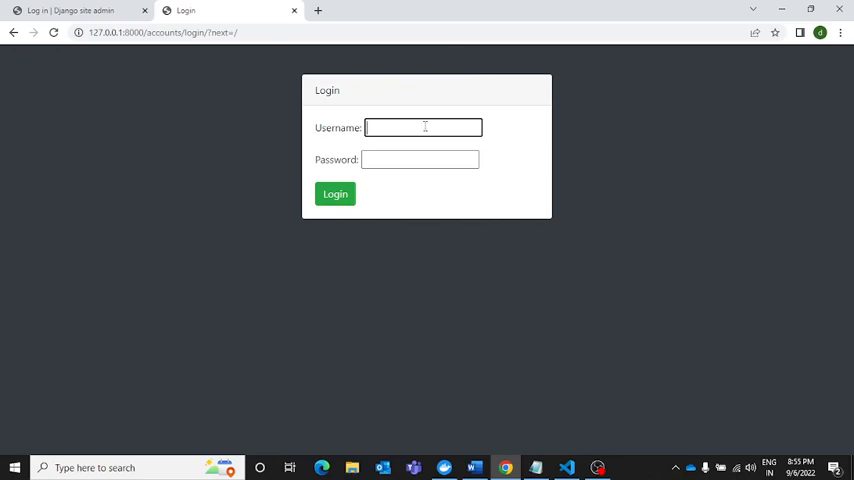
text(g)
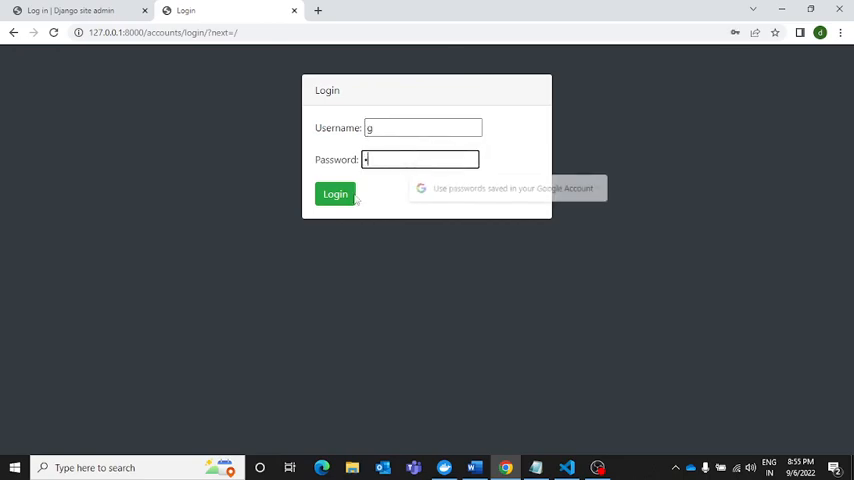
click(335, 193)
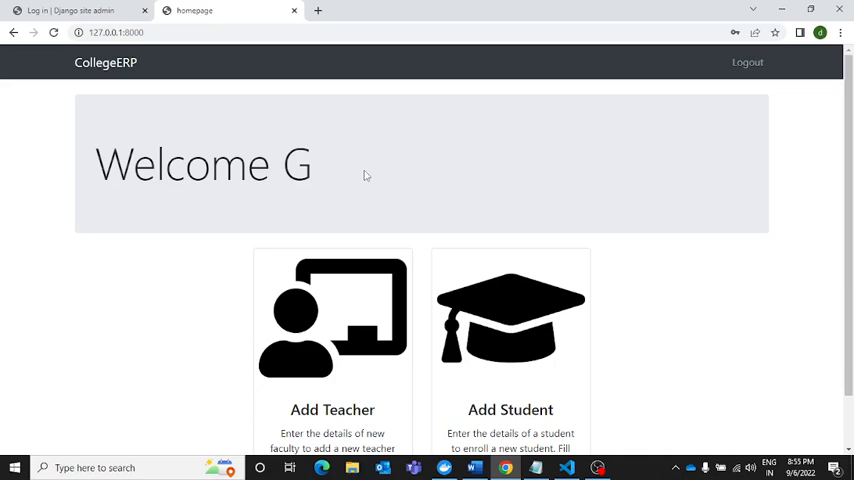
scroll(down, 3)
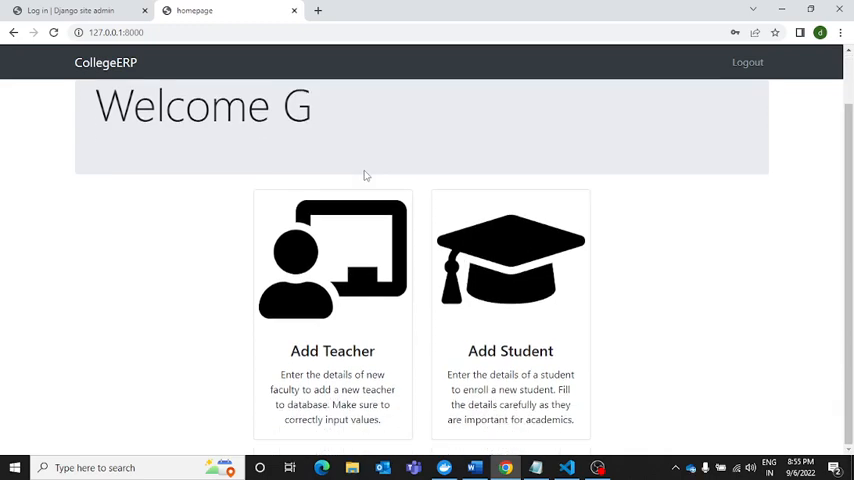
mouse_move(364, 156)
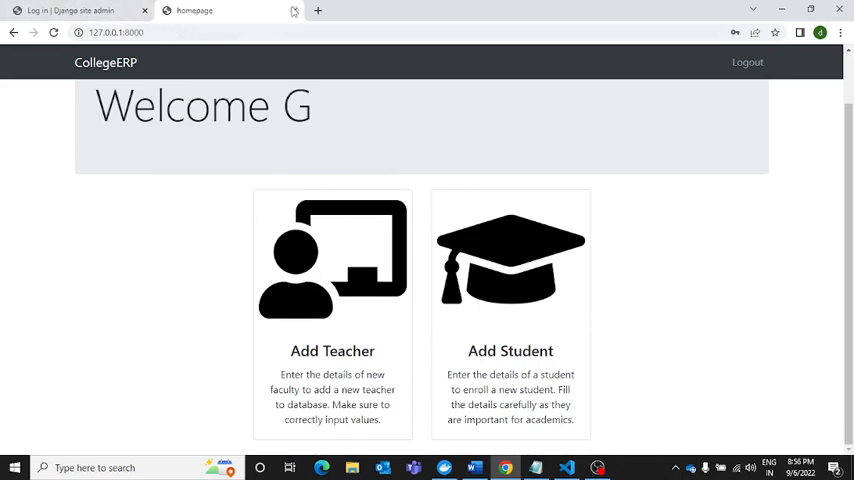
Load the 127.0.0.1:8000 admin site in a new Chrome tab
click(318, 11)
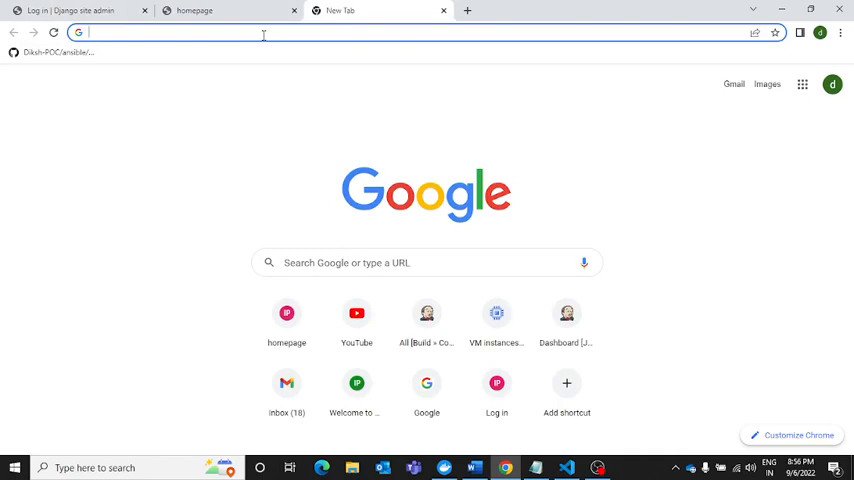
text(127.0.0.1:8000/admin/)
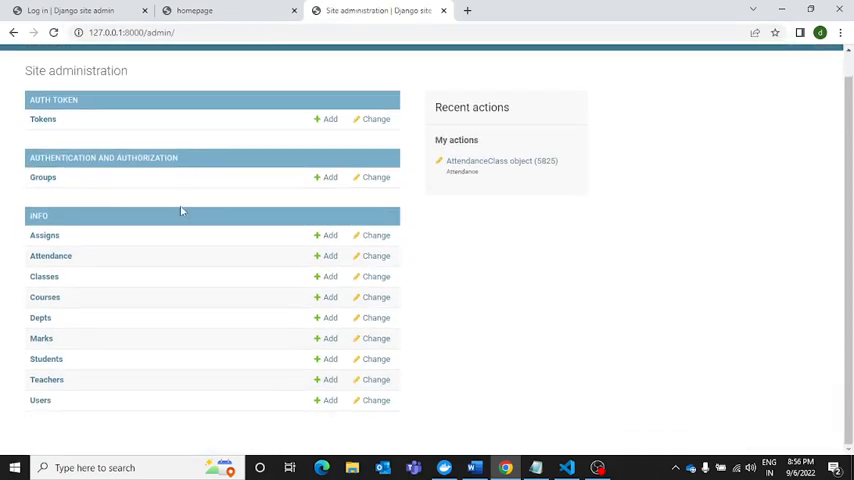
mouse_move(420, 290)
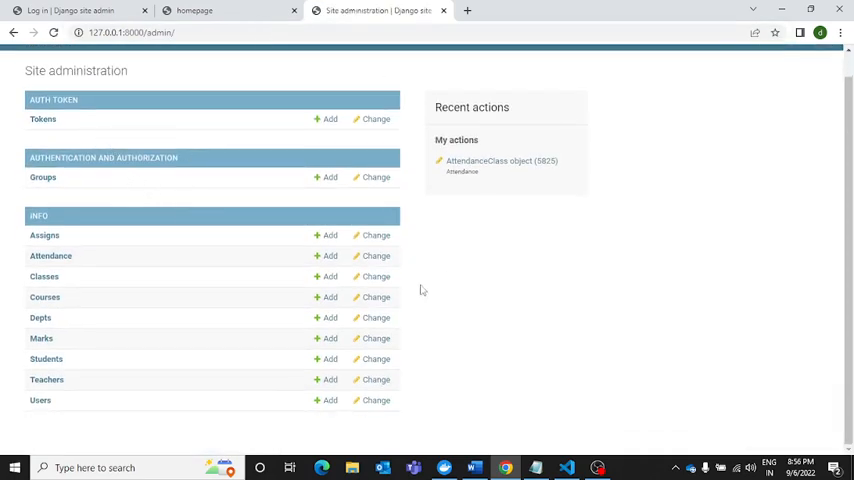
mouse_move(208, 151)
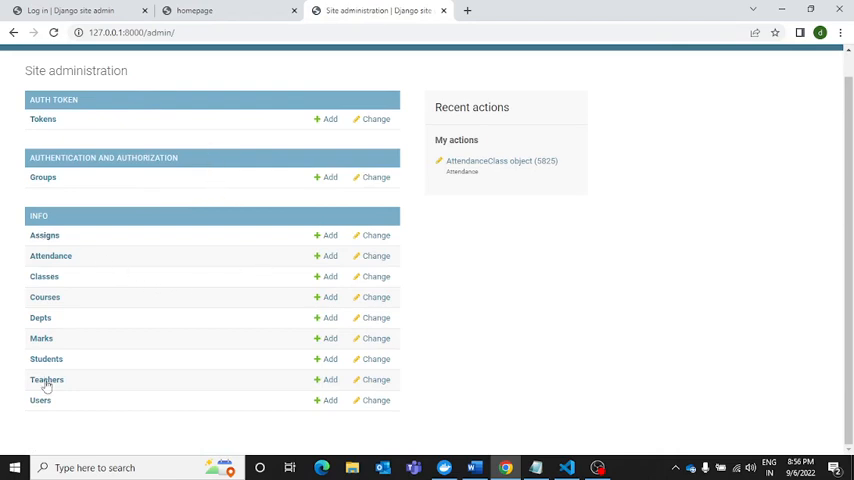
Browse the Assigns, Attendance, Classes, Courses, Marks and Students admin lists
click(44, 235)
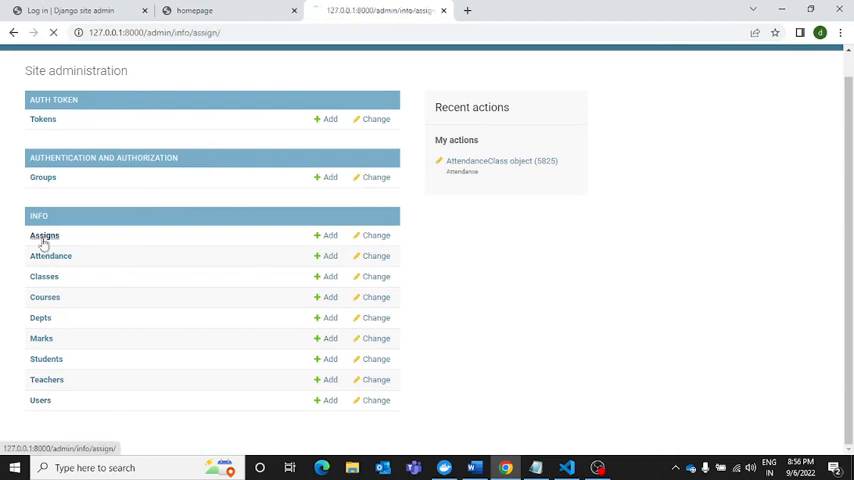
click(44, 235)
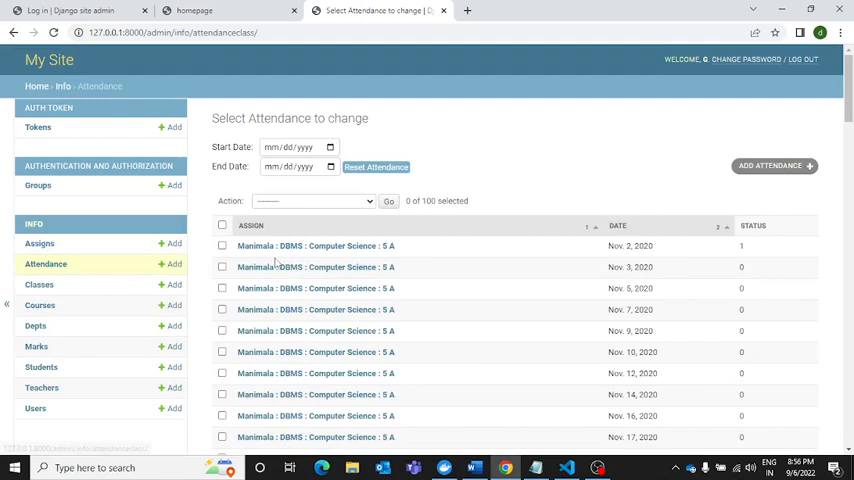
scroll(down, 3)
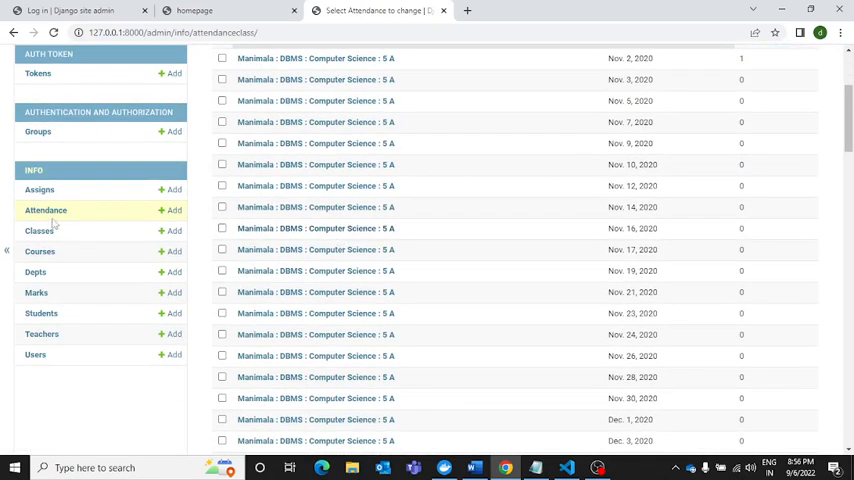
click(40, 231)
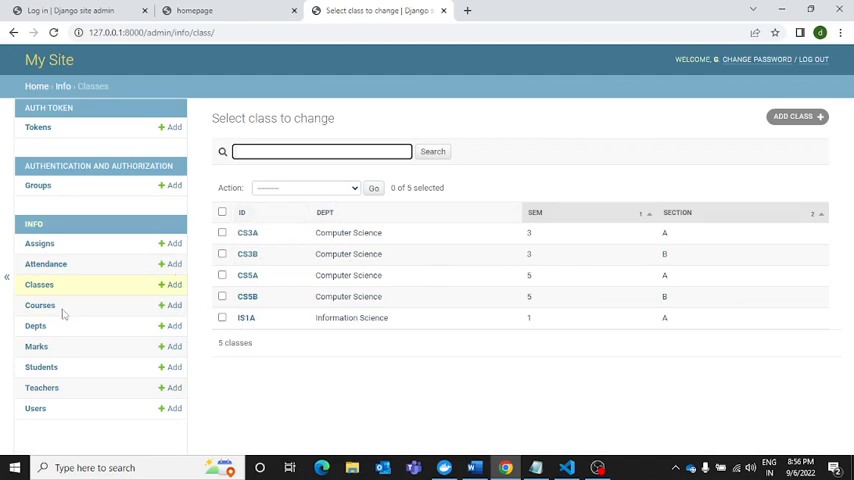
click(40, 305)
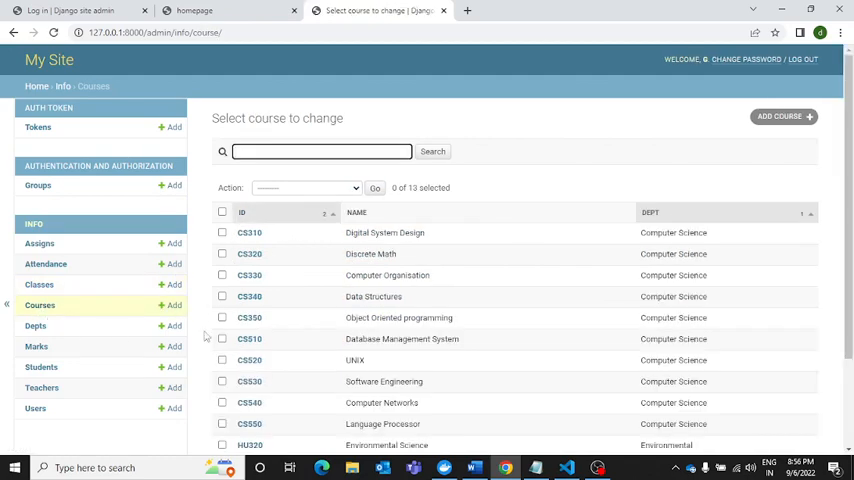
scroll(down, 3)
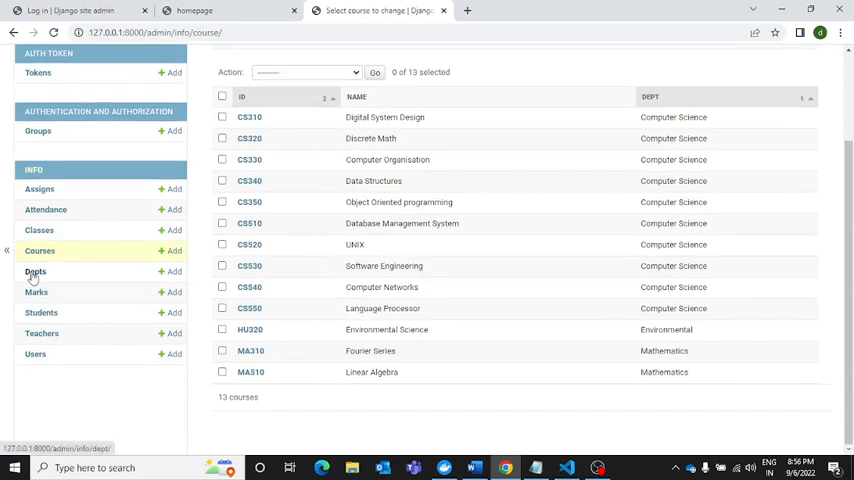
click(35, 271)
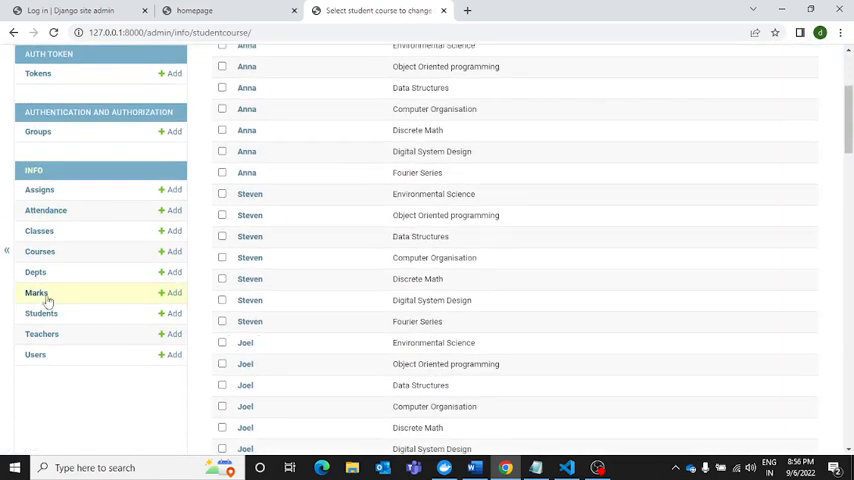
click(41, 313)
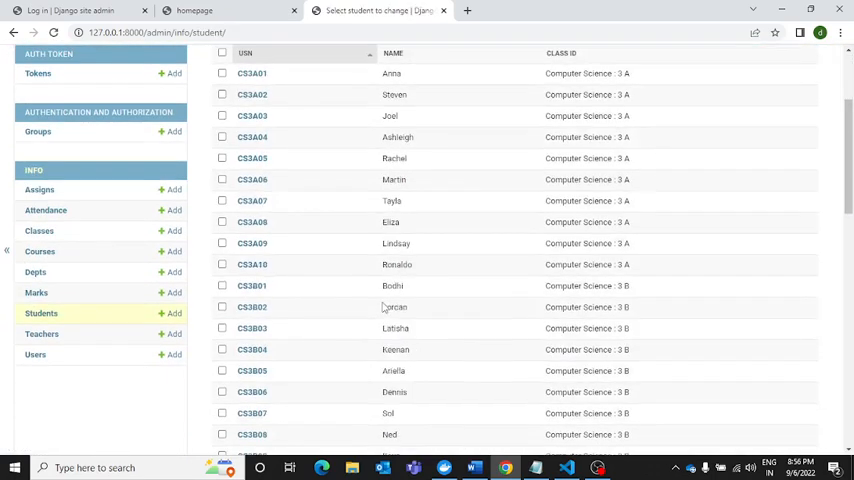
scroll(down, 3)
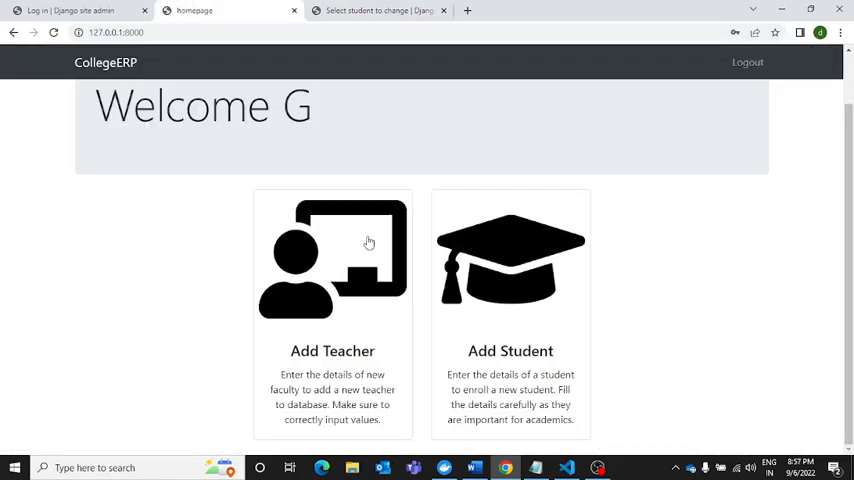
mouse_move(403, 333)
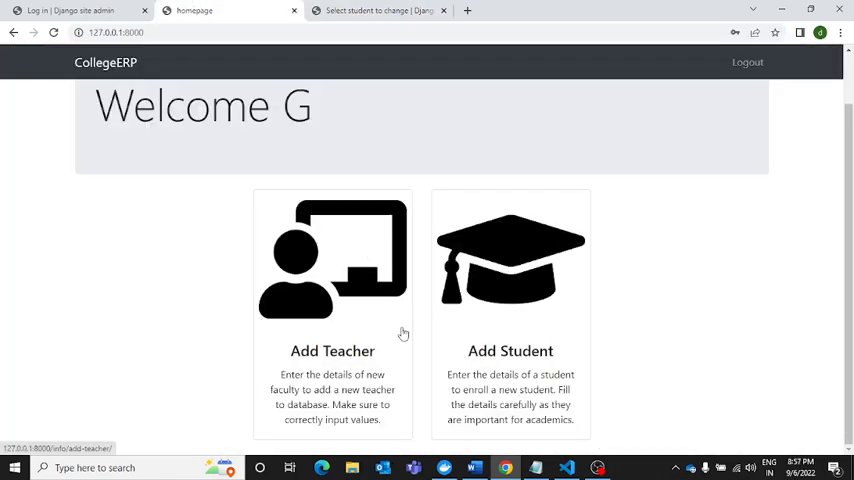
mouse_move(349, 217)
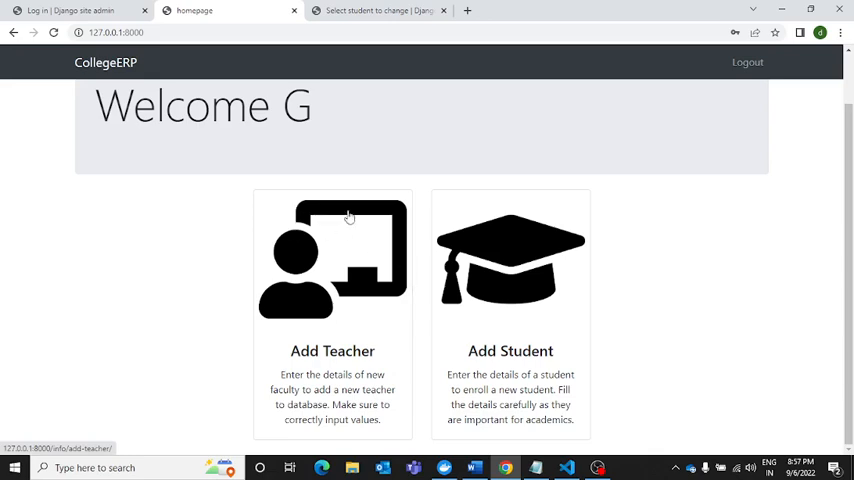
Start a new teacher record with faculty ID CS04
click(332, 260)
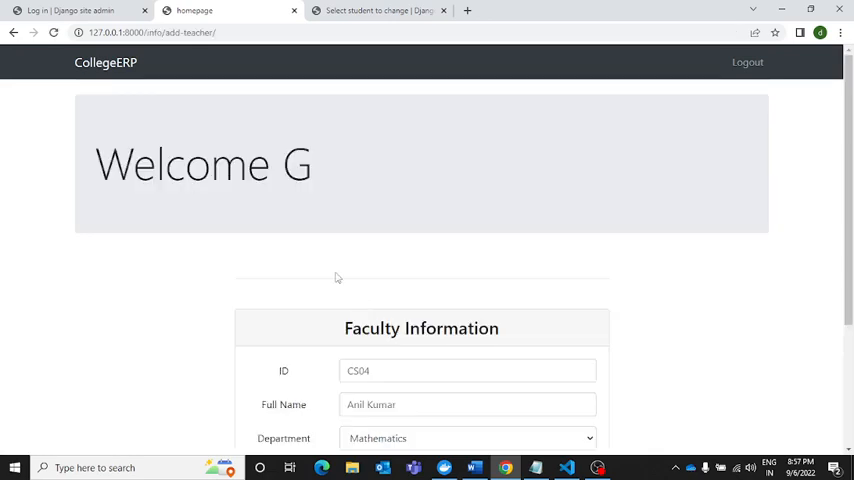
scroll(down, 3)
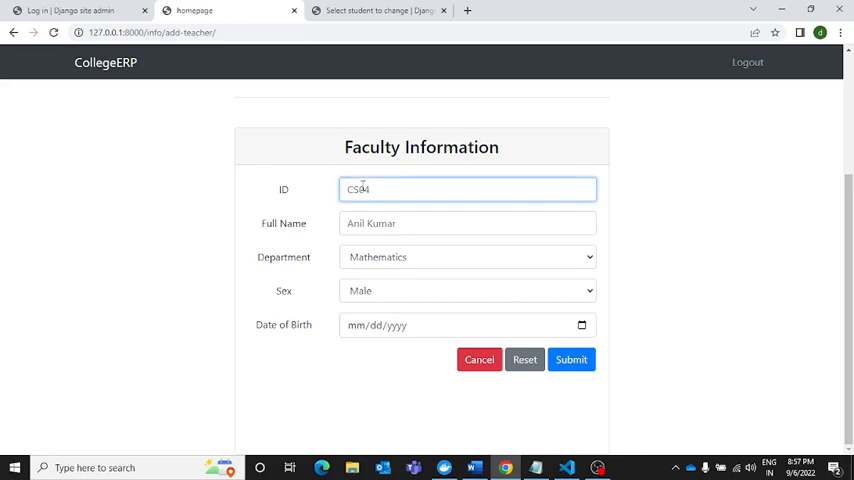
text(CS9)
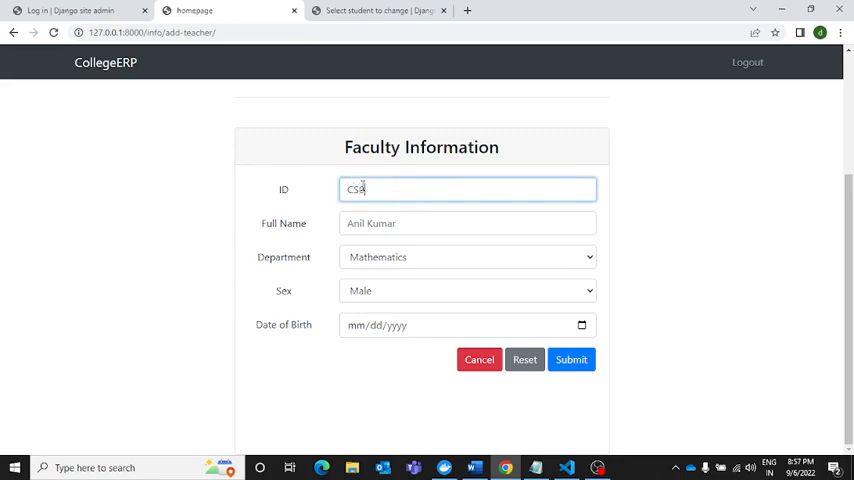
text(04)
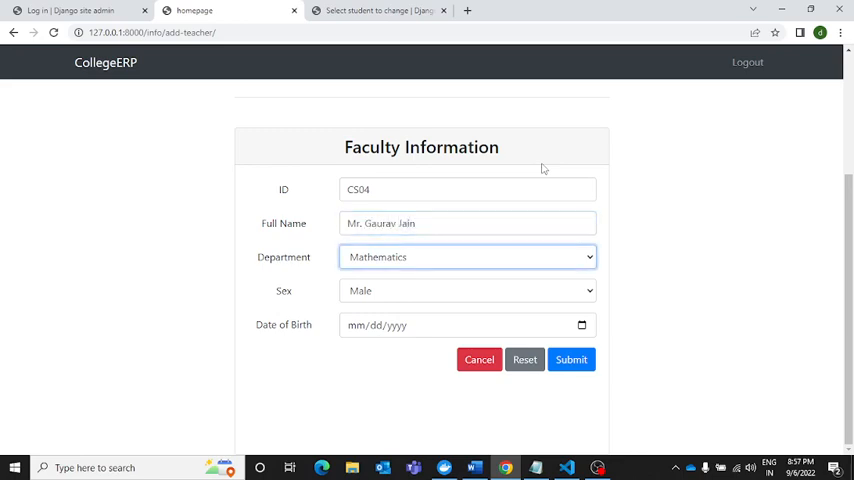
Choose the teacher's department and a January birth date
click(467, 256)
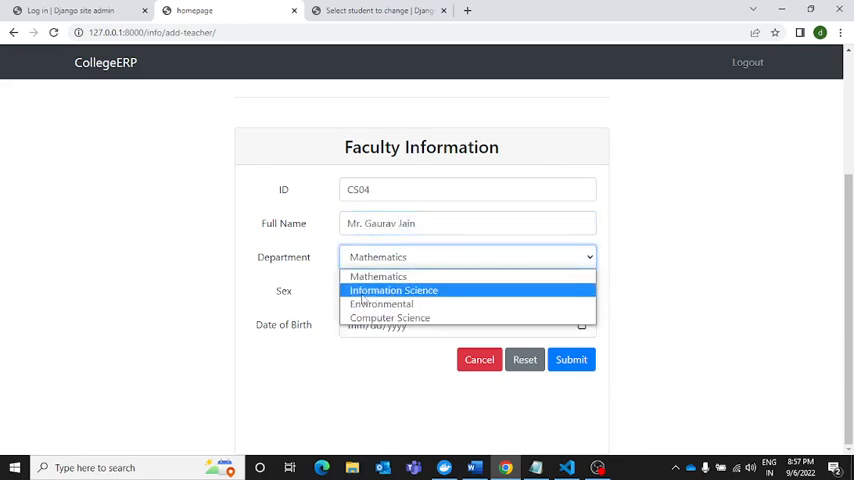
click(390, 318)
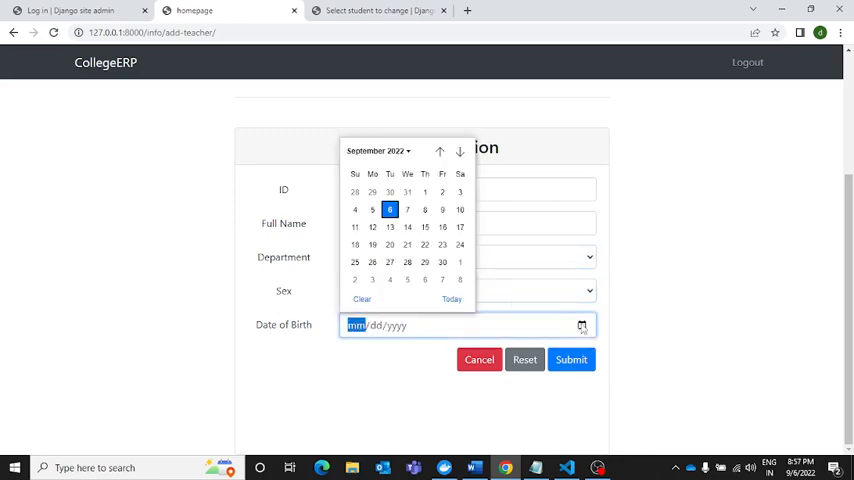
click(376, 151)
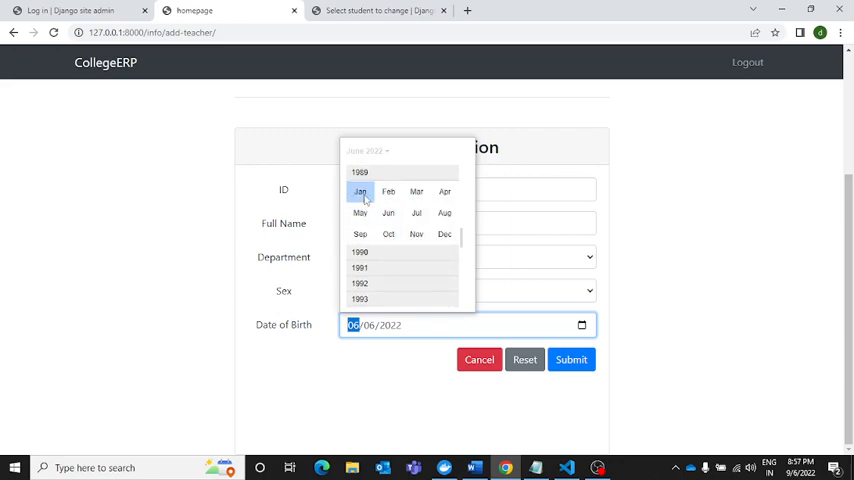
click(360, 191)
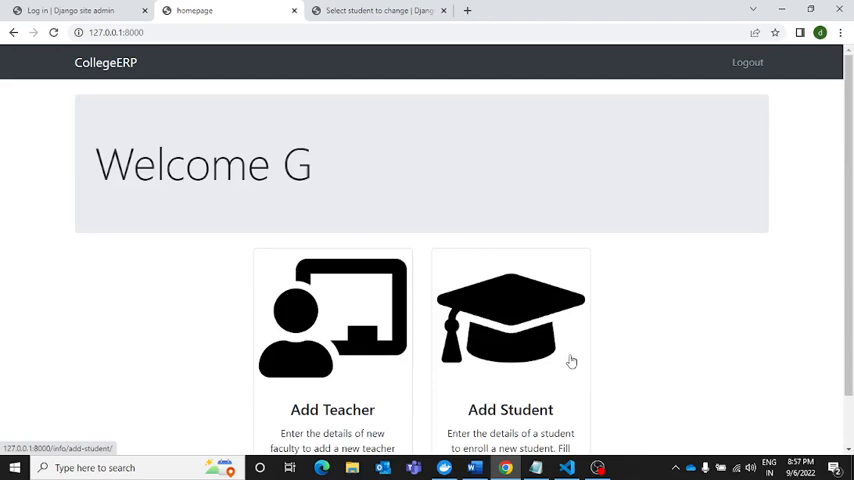
Enter the student's USN as AB0A88
scroll(down, 3)
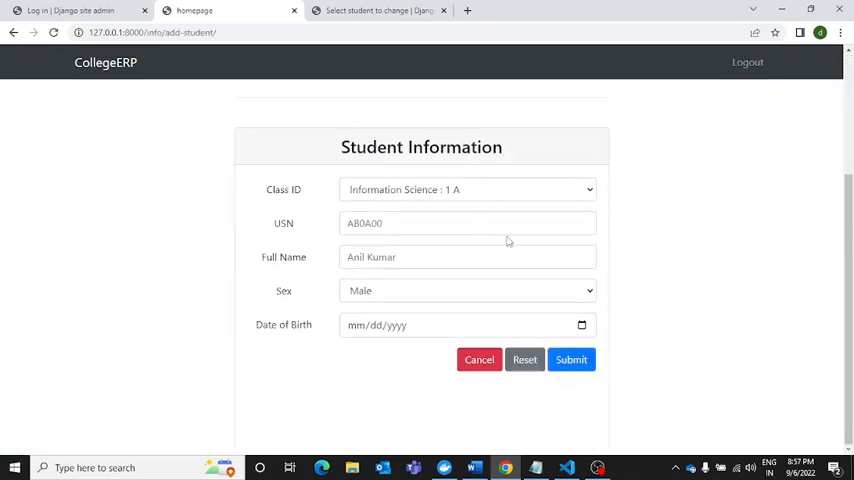
mouse_move(373, 213)
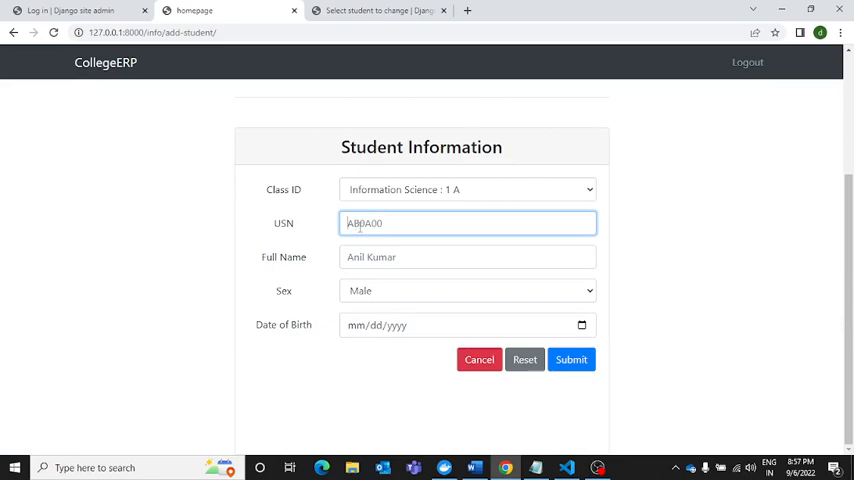
mouse_move(301, 251)
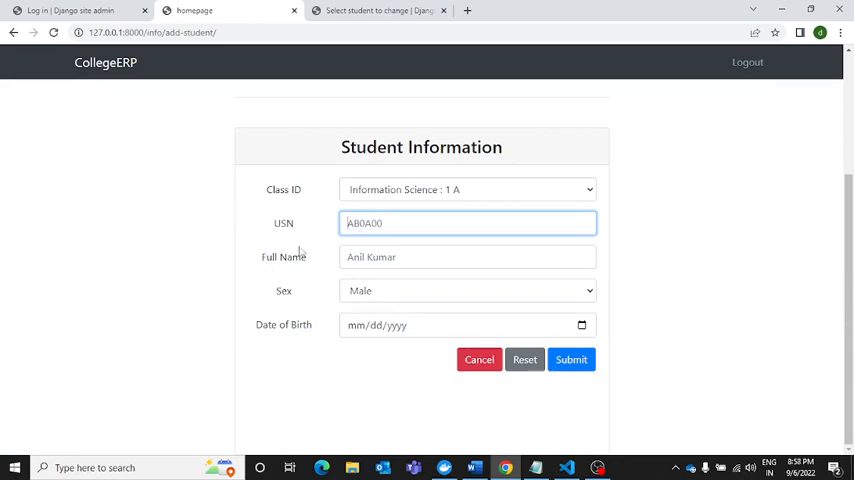
click(570, 359)
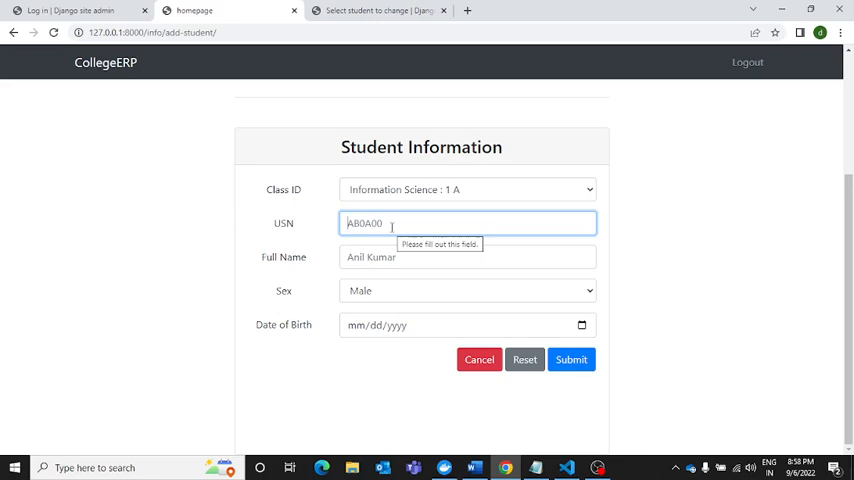
key(backspace)
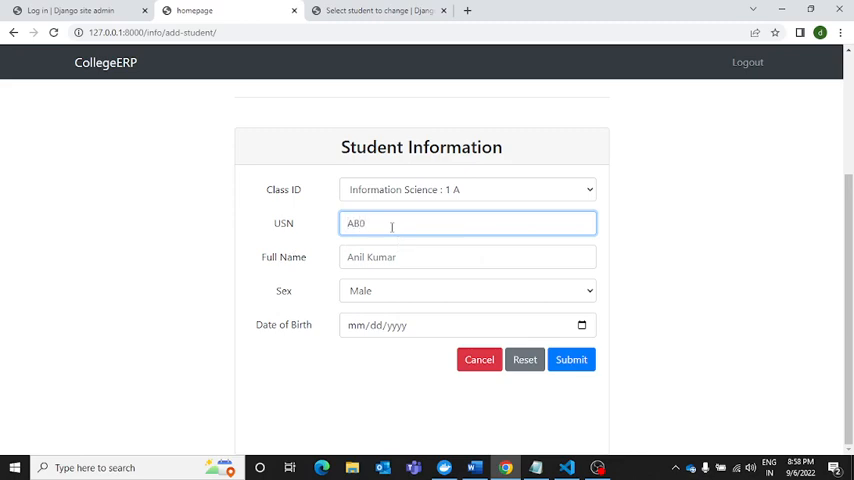
text(A888)
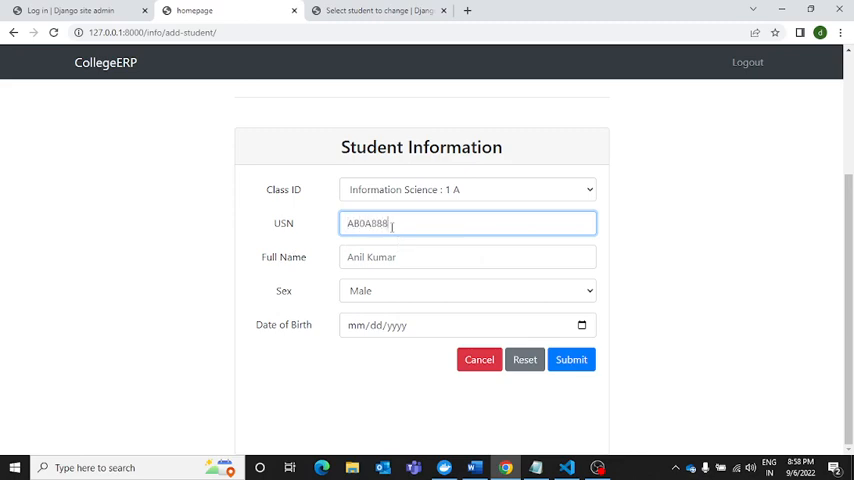
key(backspace)
text(M)
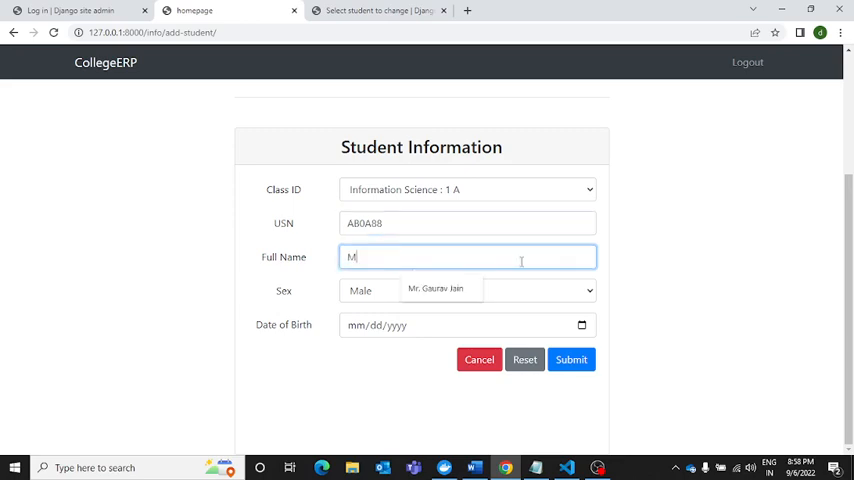
text(Anuj Rana)
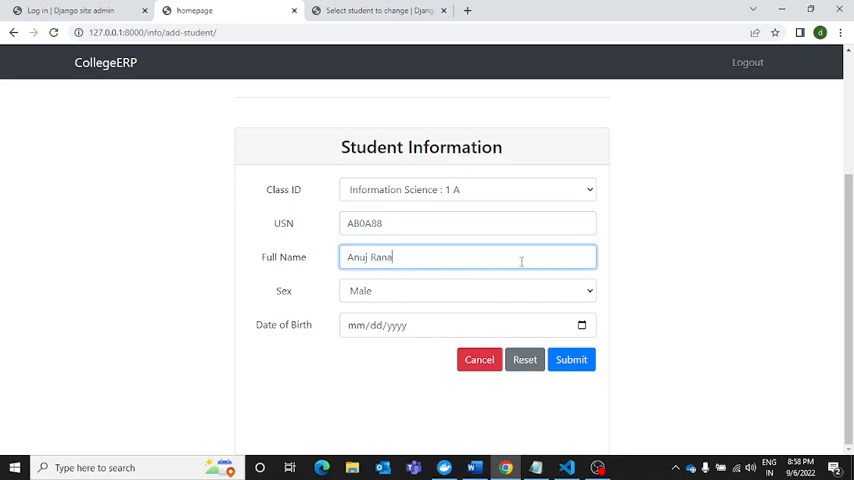
click(465, 325)
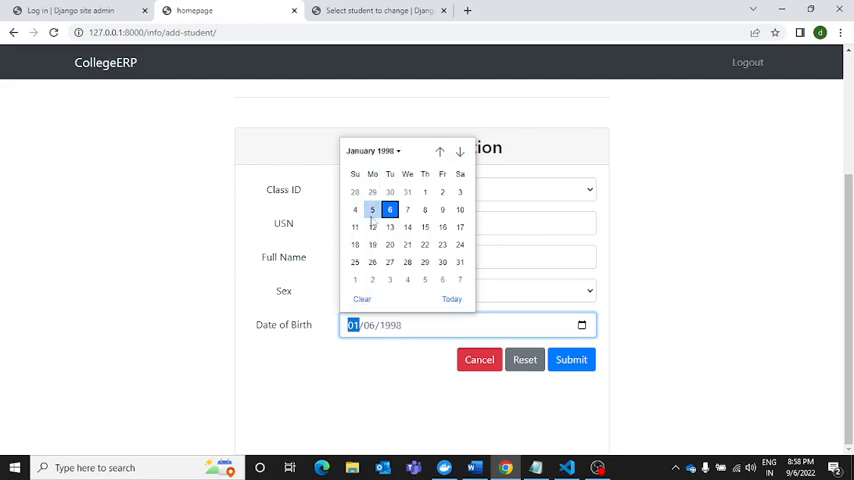
click(571, 359)
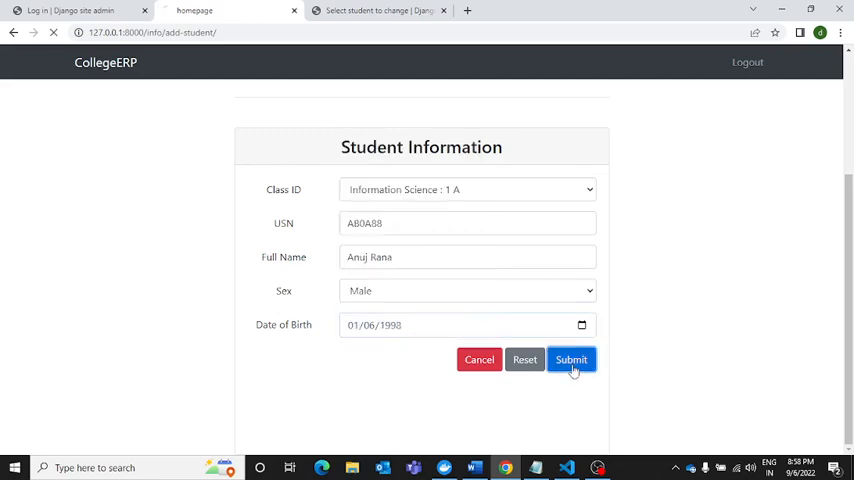
click(571, 359)
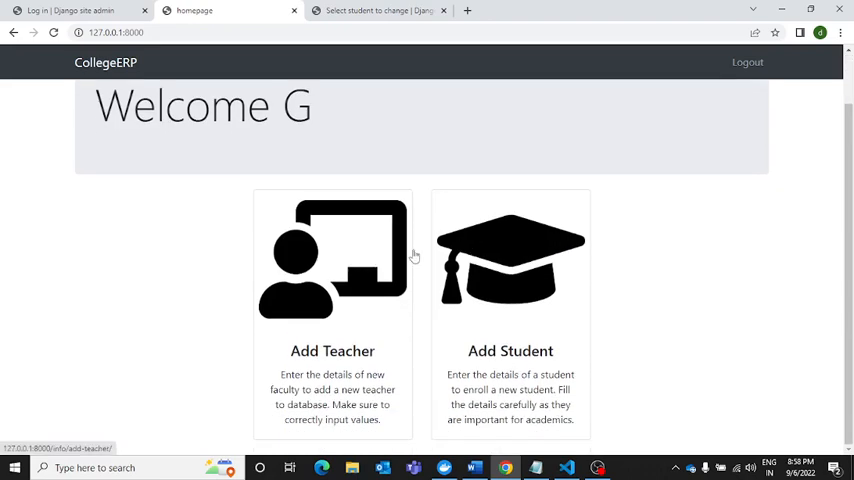
mouse_move(298, 228)
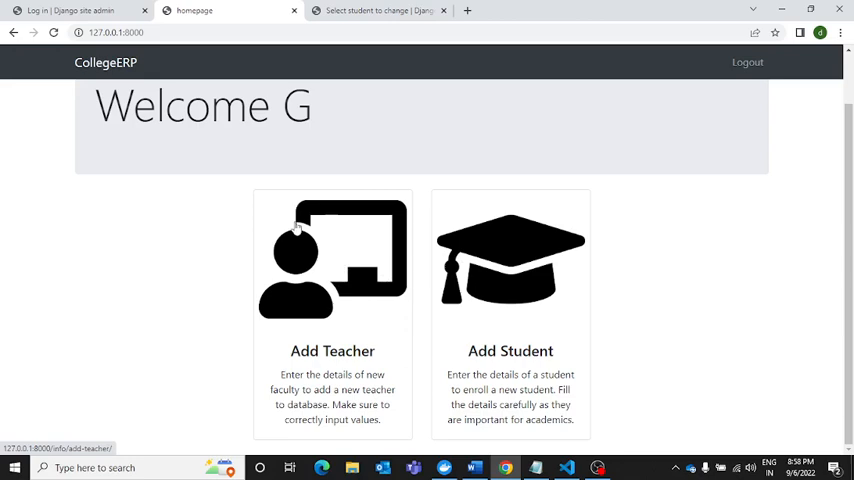
mouse_move(456, 352)
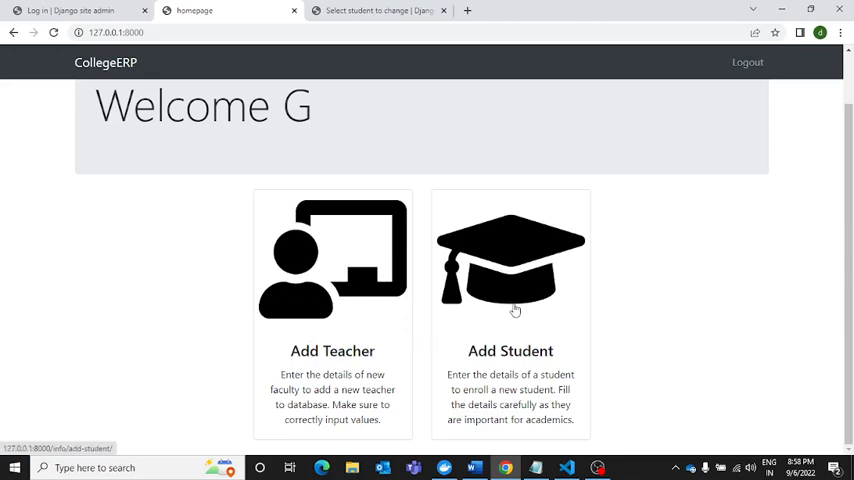
mouse_move(411, 173)
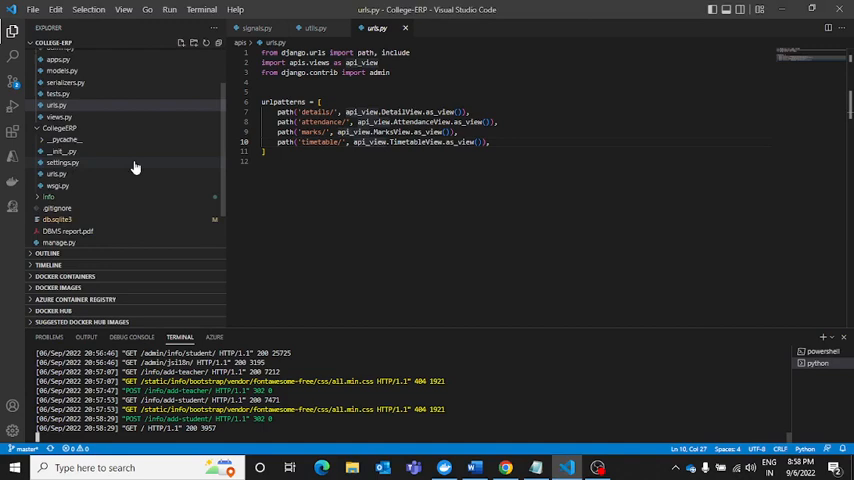
Open and pin the CollegeERP urls.py file in VS Code
click(56, 127)
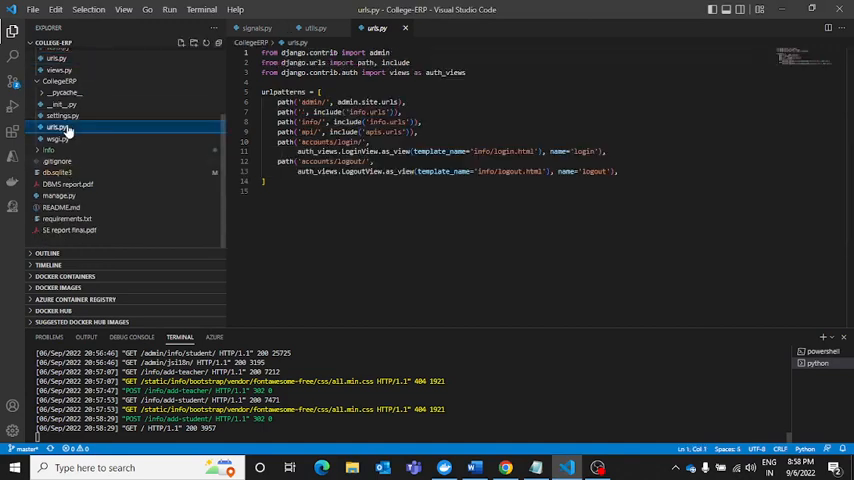
mouse_move(84, 137)
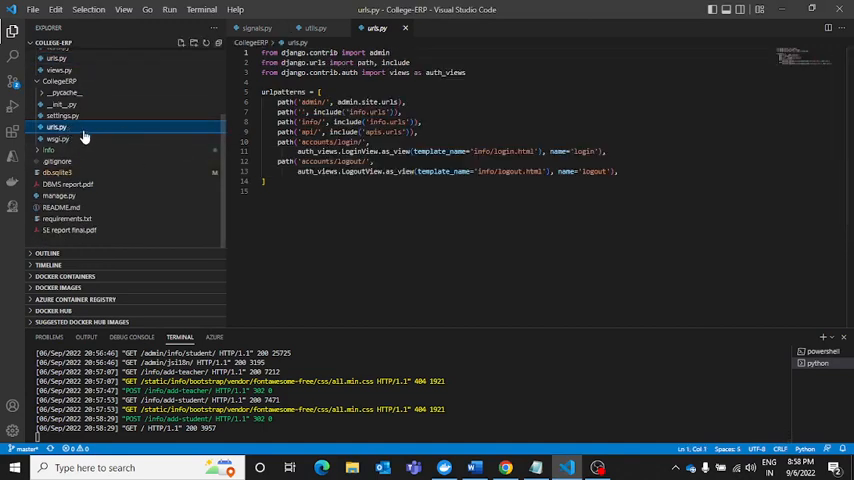
double_click(311, 102)
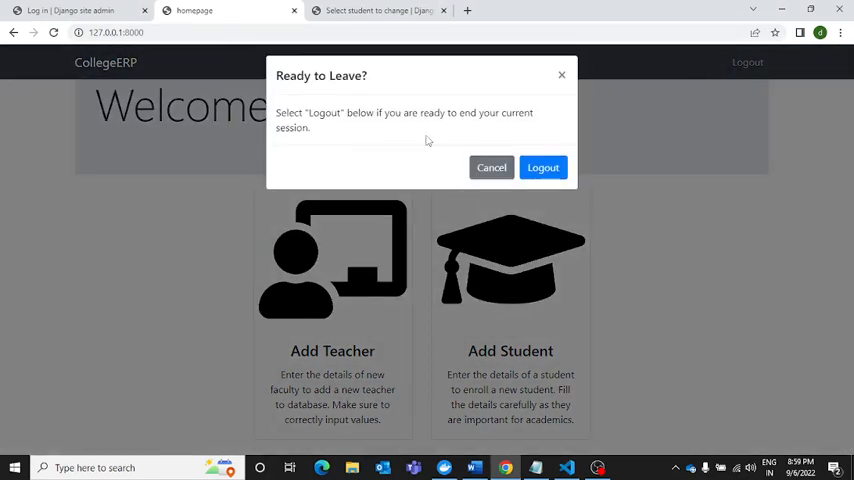
End the session, then sign back in as user g from the login page
click(543, 167)
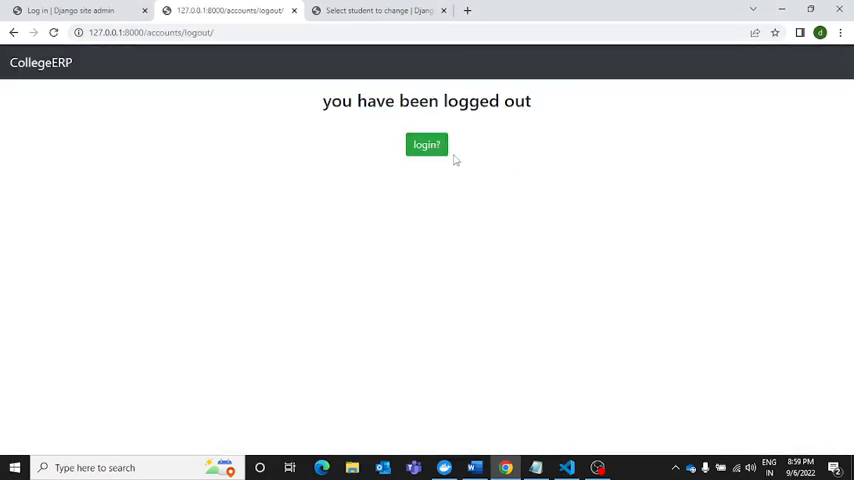
click(426, 144)
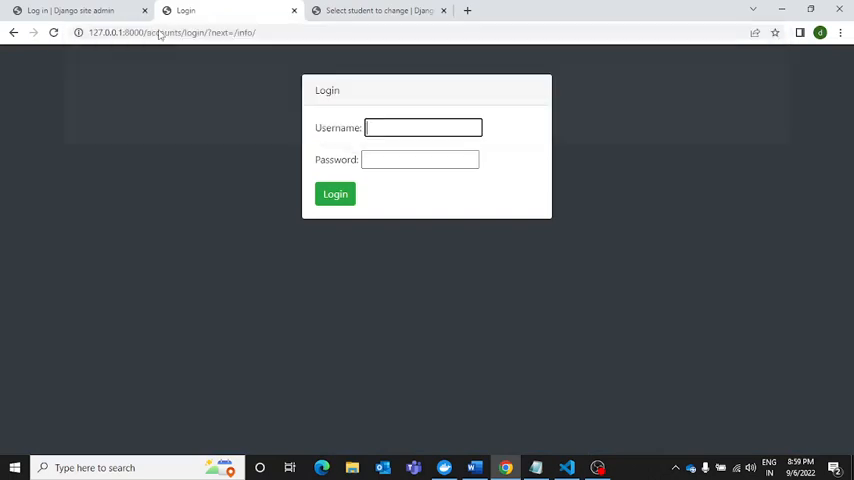
click(566, 467)
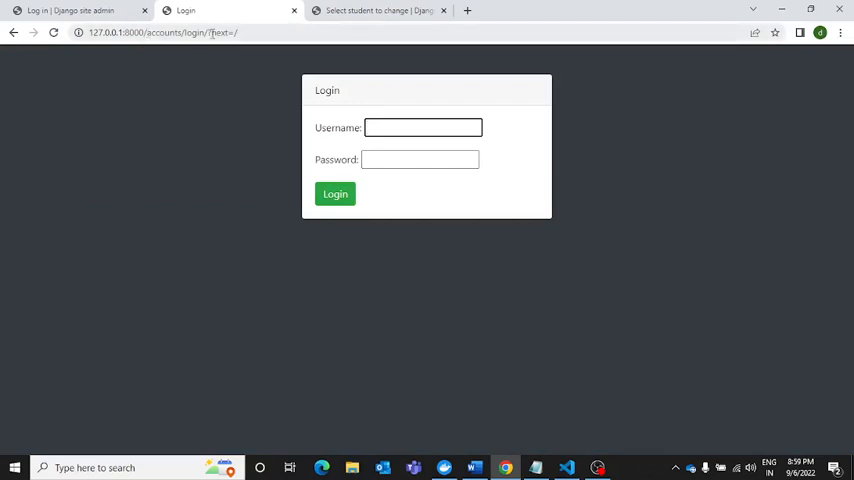
click(378, 10)
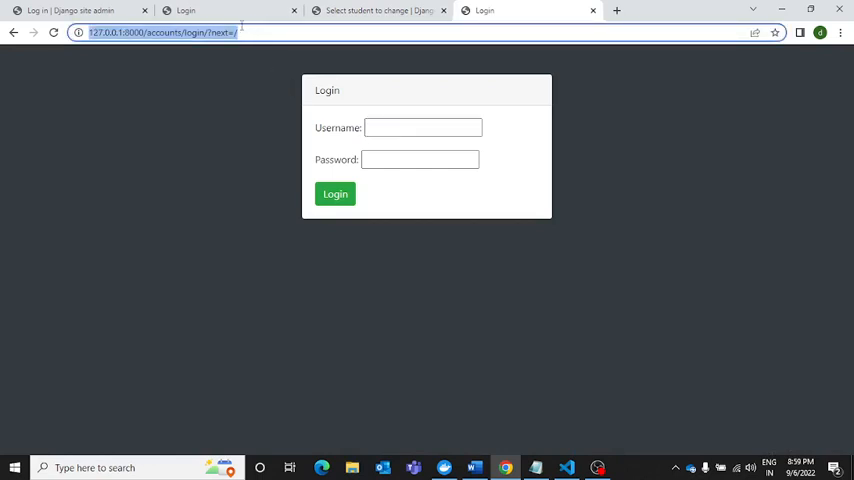
click(422, 127)
text(g)
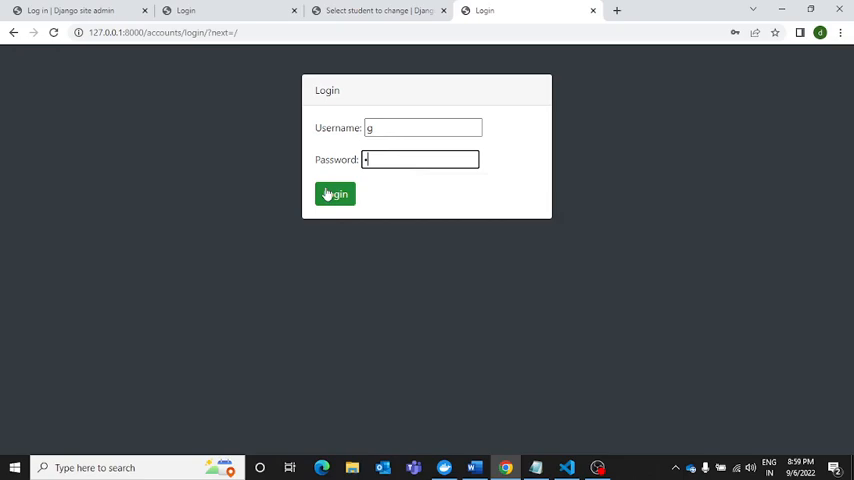
click(335, 193)
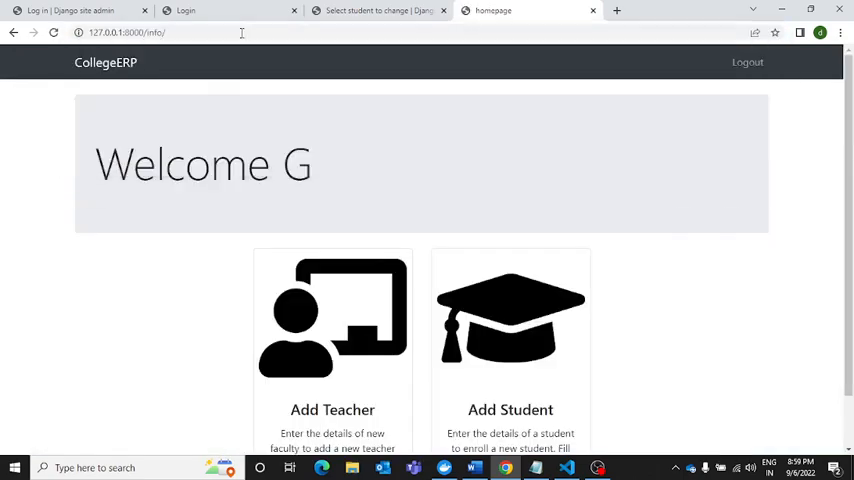
Open 127.0.0.1:8000/api/details/ and check the attendance route in urls.py
scroll(down, 3)
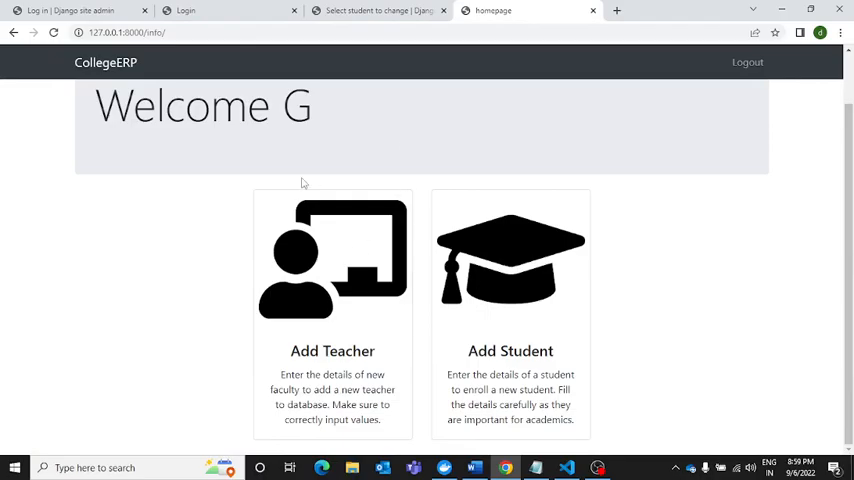
click(566, 467)
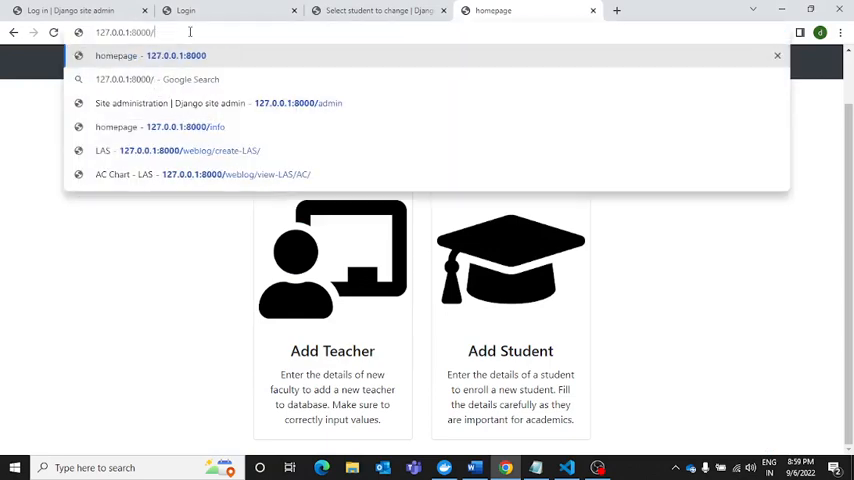
text(api)
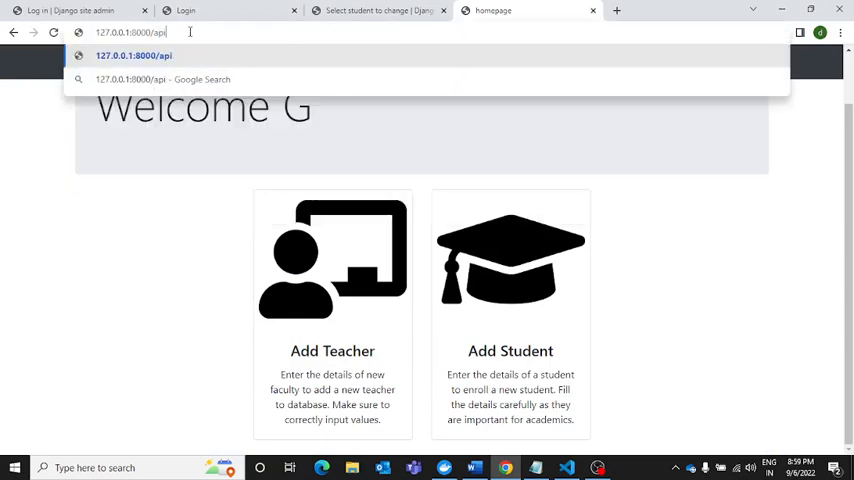
text(/)
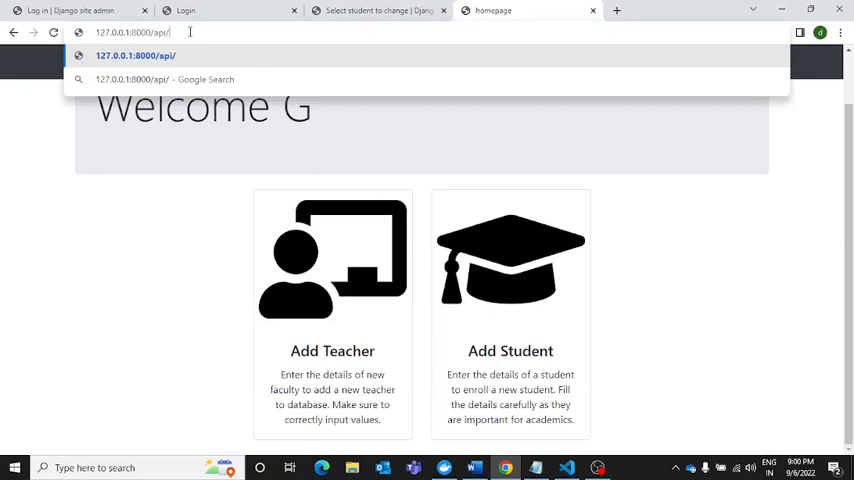
click(566, 467)
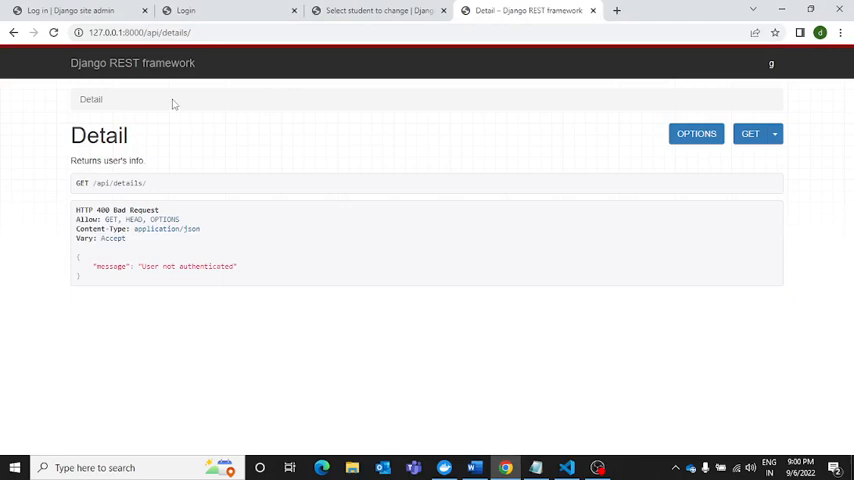
mouse_move(775, 68)
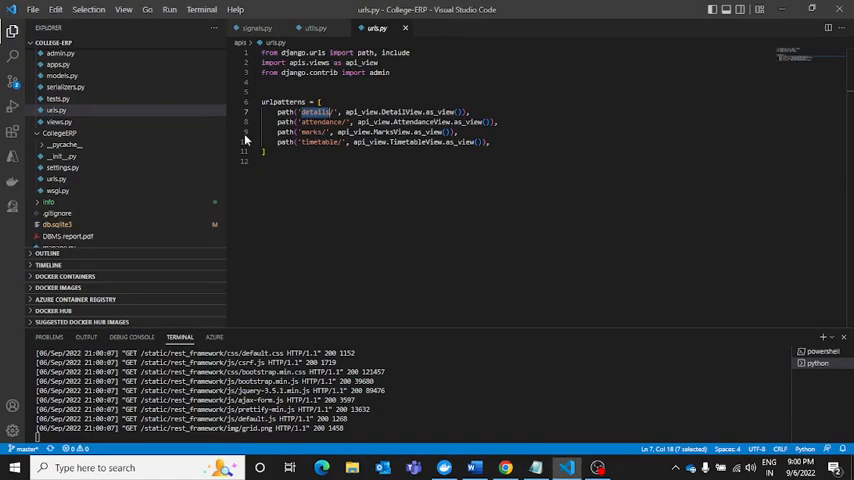
double_click(320, 121)
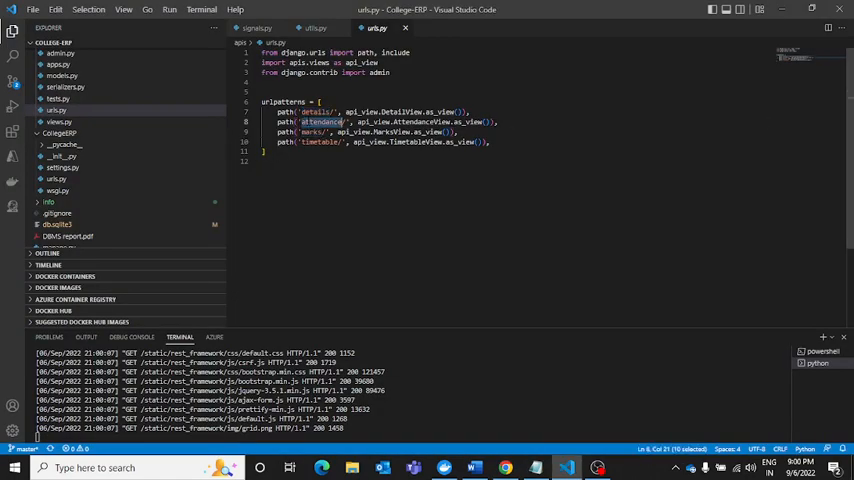
click(505, 467)
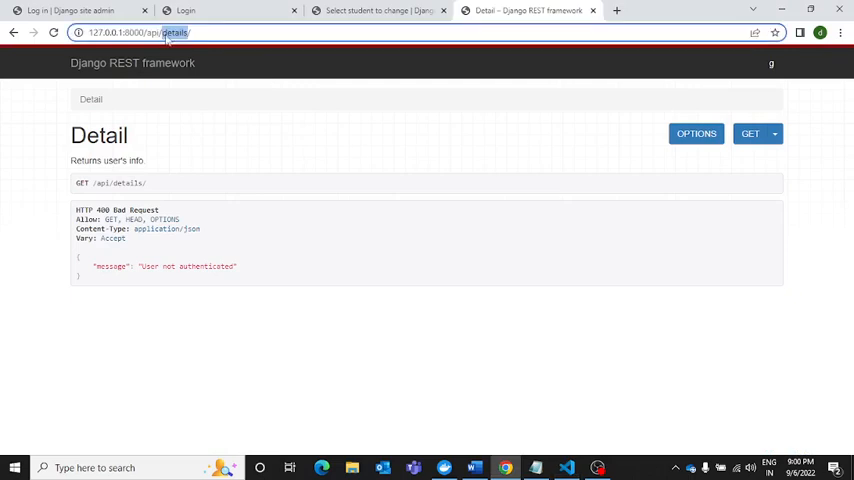
Switch the API address to other endpoints such as attendance/ and timetable/
text(attendance/)
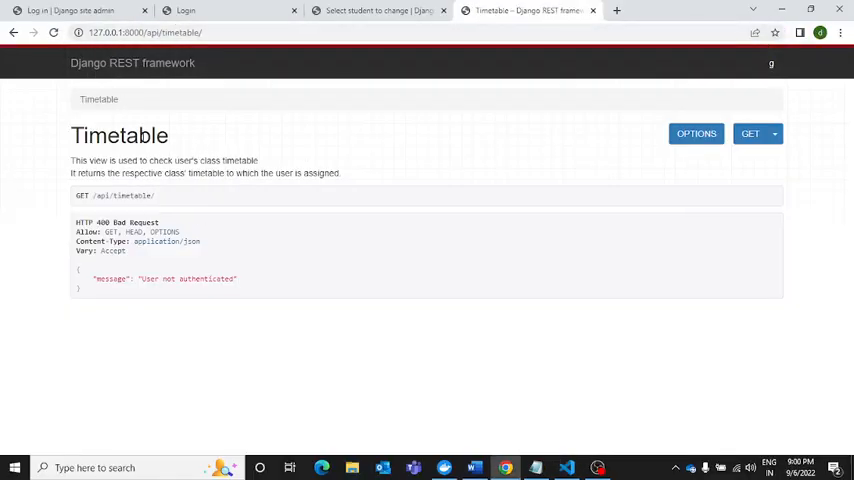
mouse_move(278, 163)
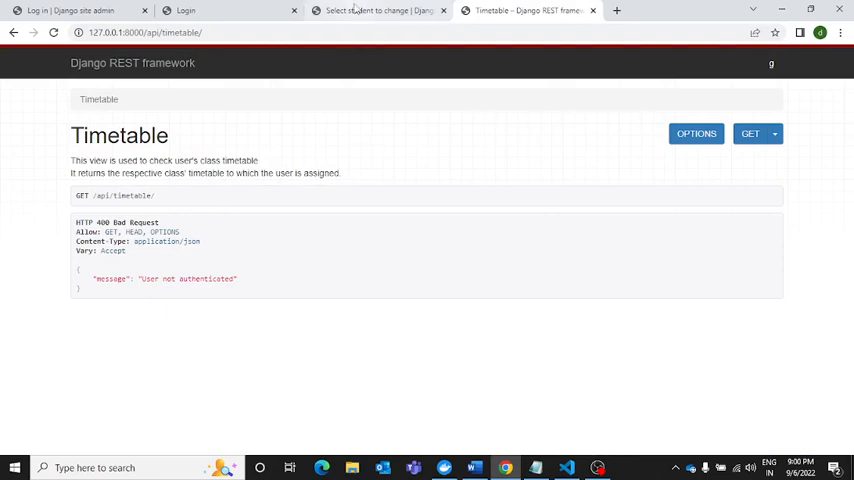
click(378, 11)
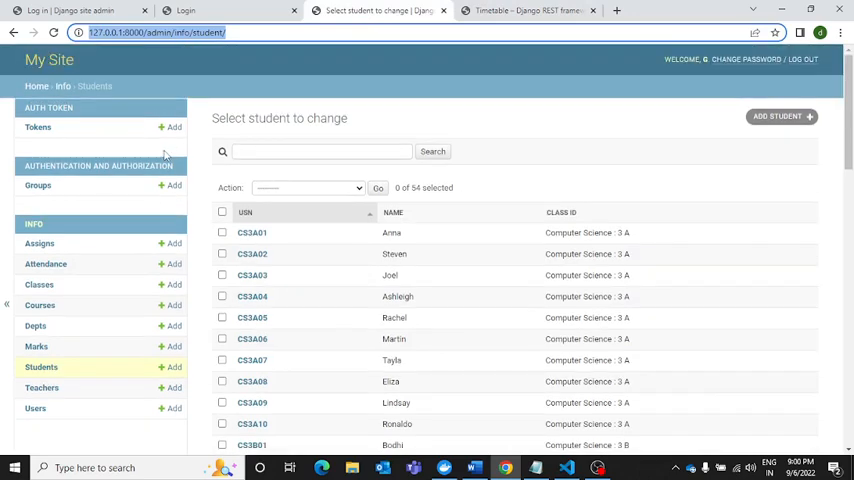
scroll(down, 3)
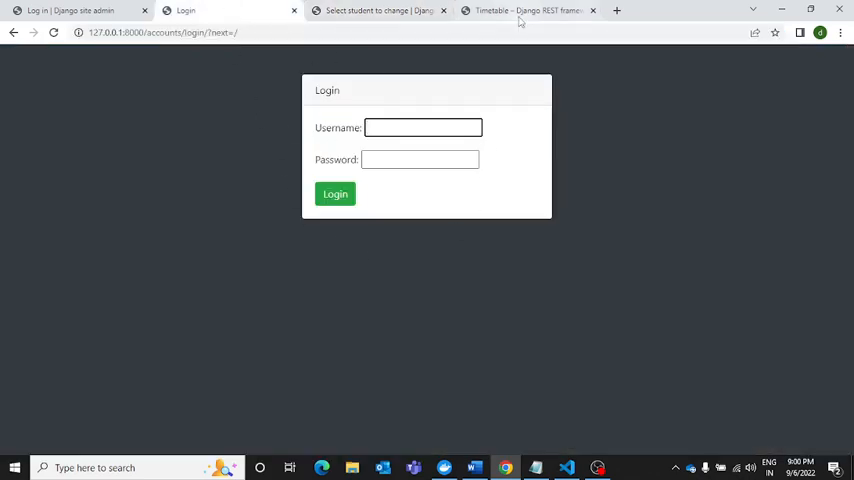
click(530, 11)
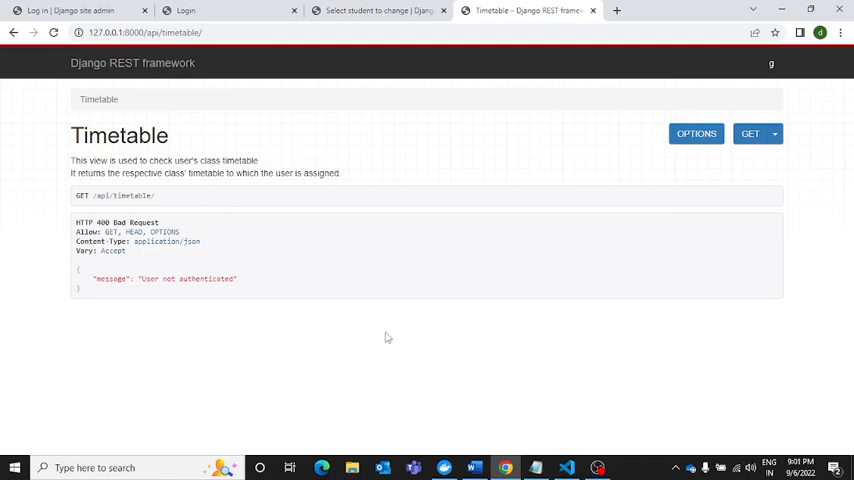
mouse_move(378, 335)
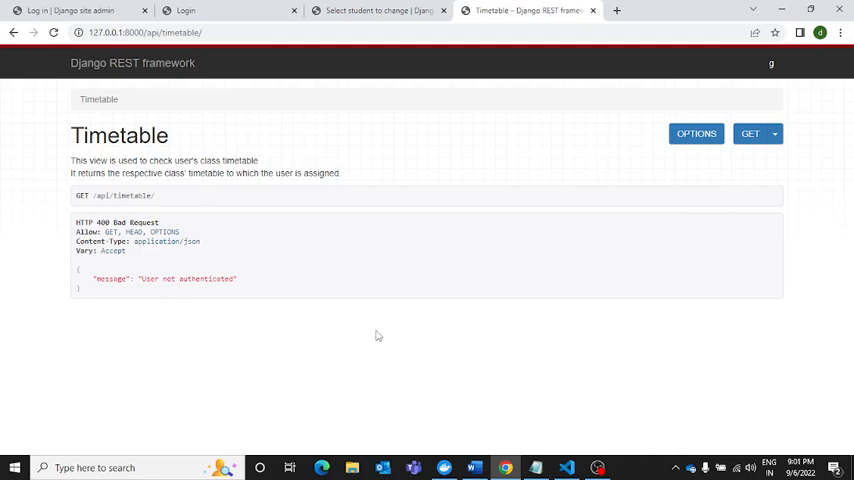
mouse_move(363, 329)
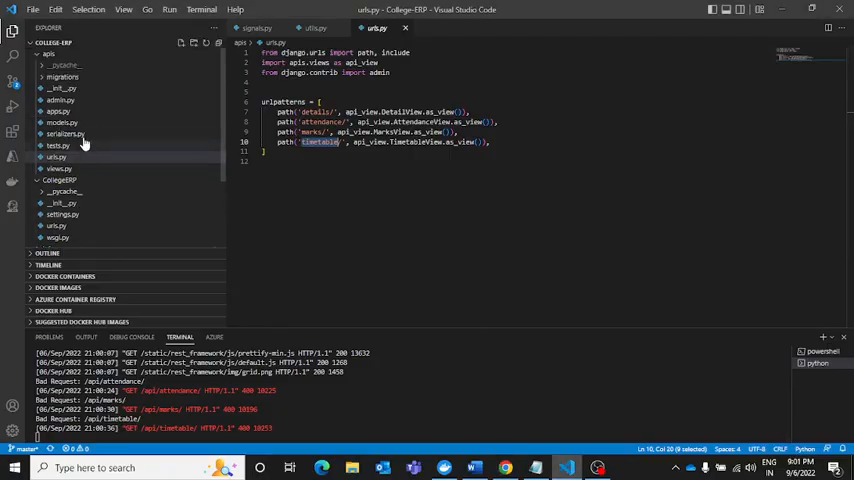
Open apis/models.py, showing only the default models import and placeholder comment
click(62, 122)
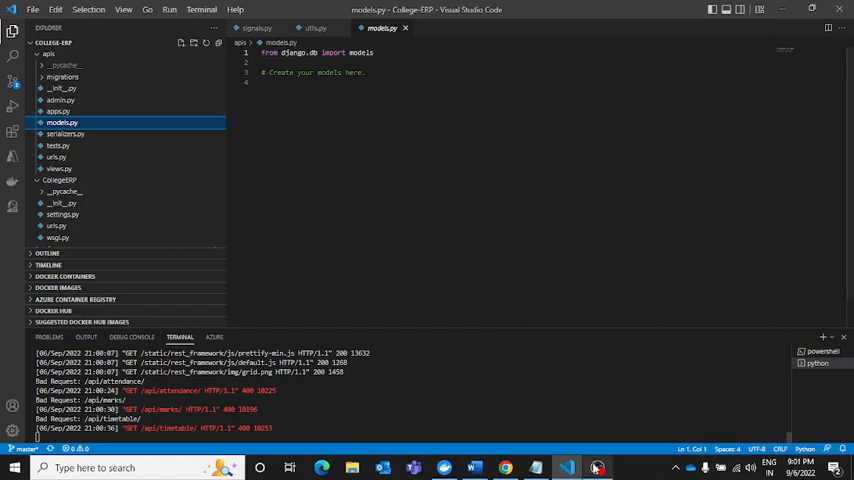
mouse_move(597, 467)
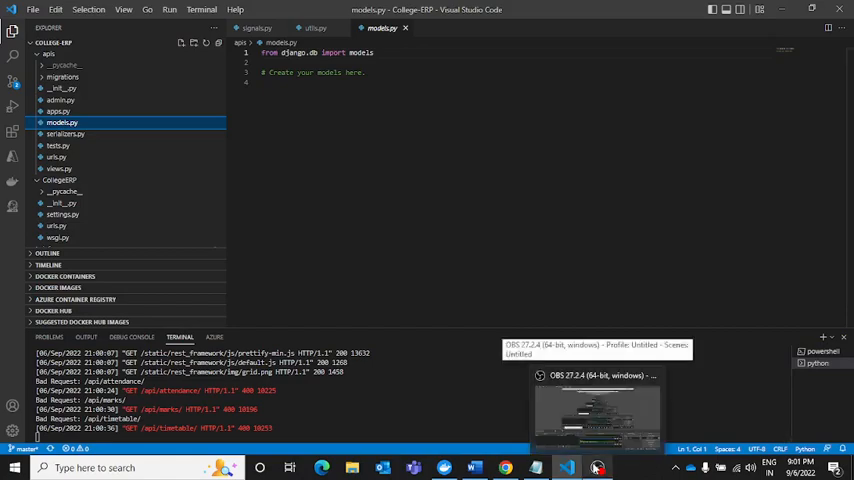